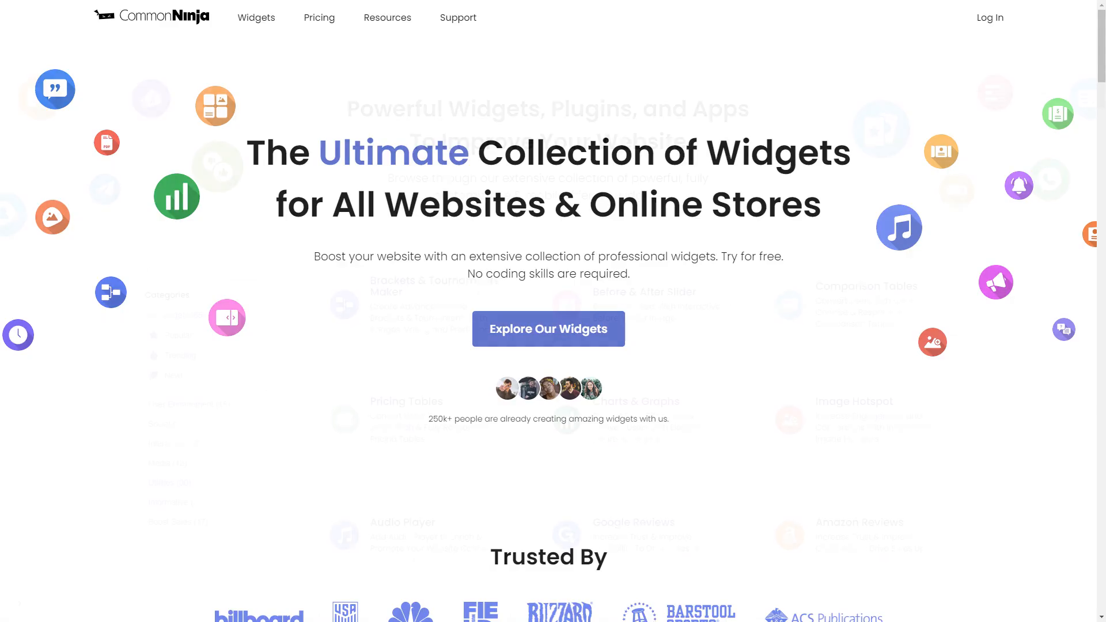
Scroll down the Common Ninja homepage to the widget catalog.
scroll(down, 3)
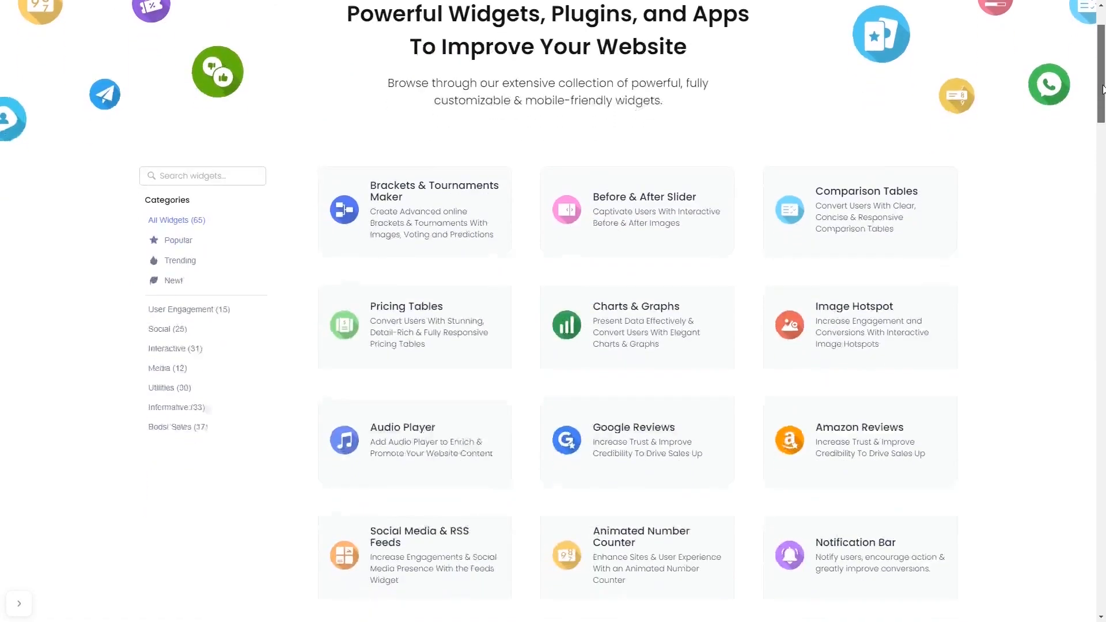
scroll(down, 3)
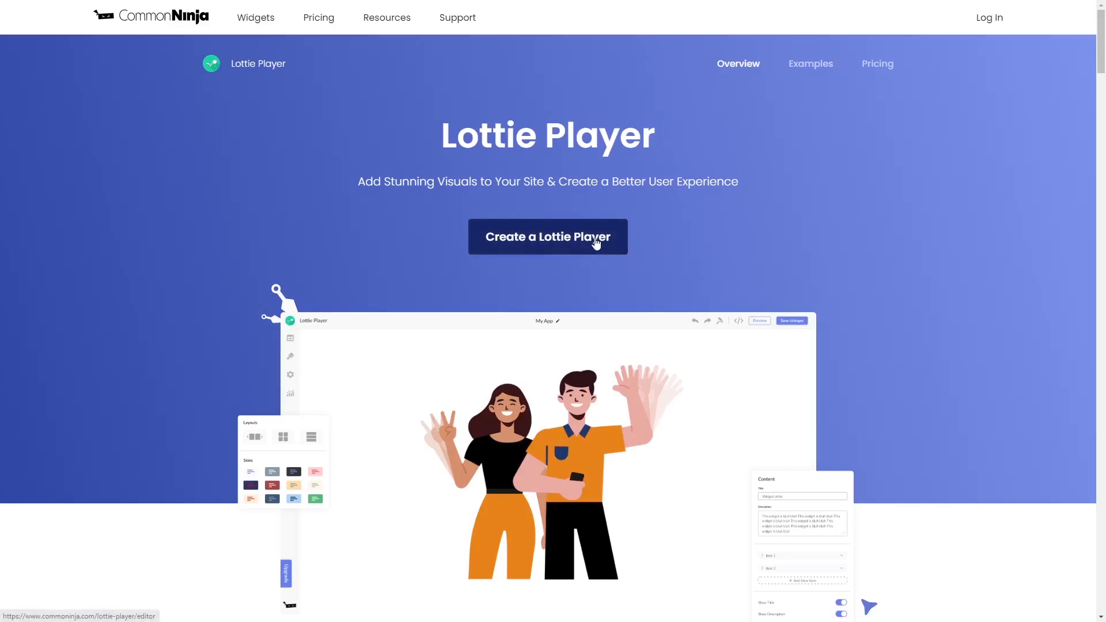
Create a new Lottie Player widget and browse the Lottie animation catalog from Content.
click(548, 236)
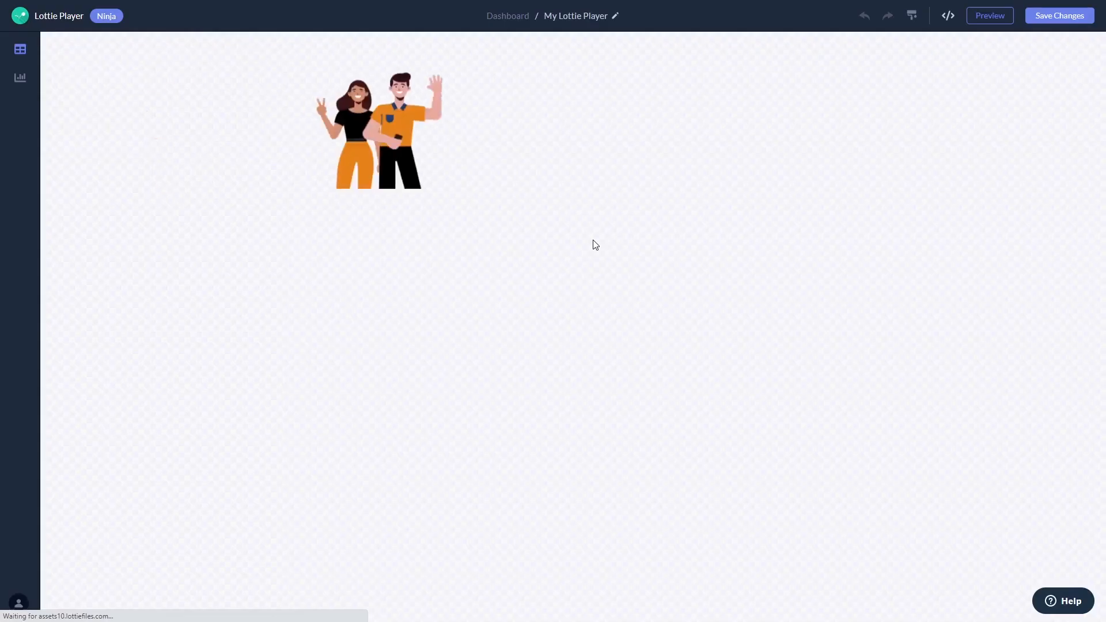
click(20, 48)
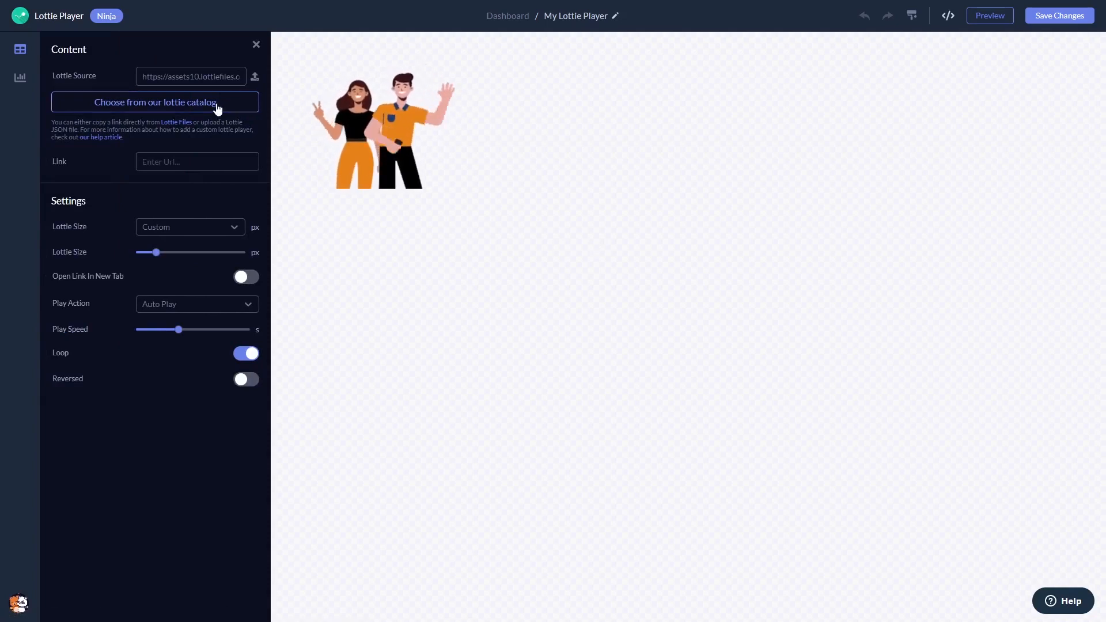
click(155, 101)
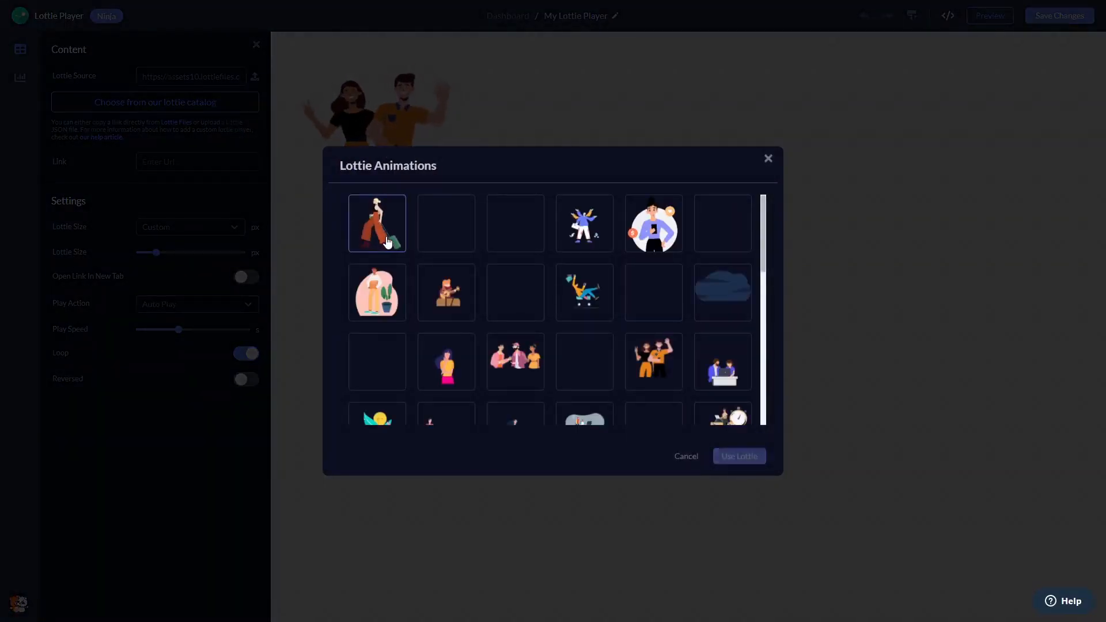
Use the woman-with-suitcase animation, enlarging to about 585 px then shrinking it smaller.
click(738, 455)
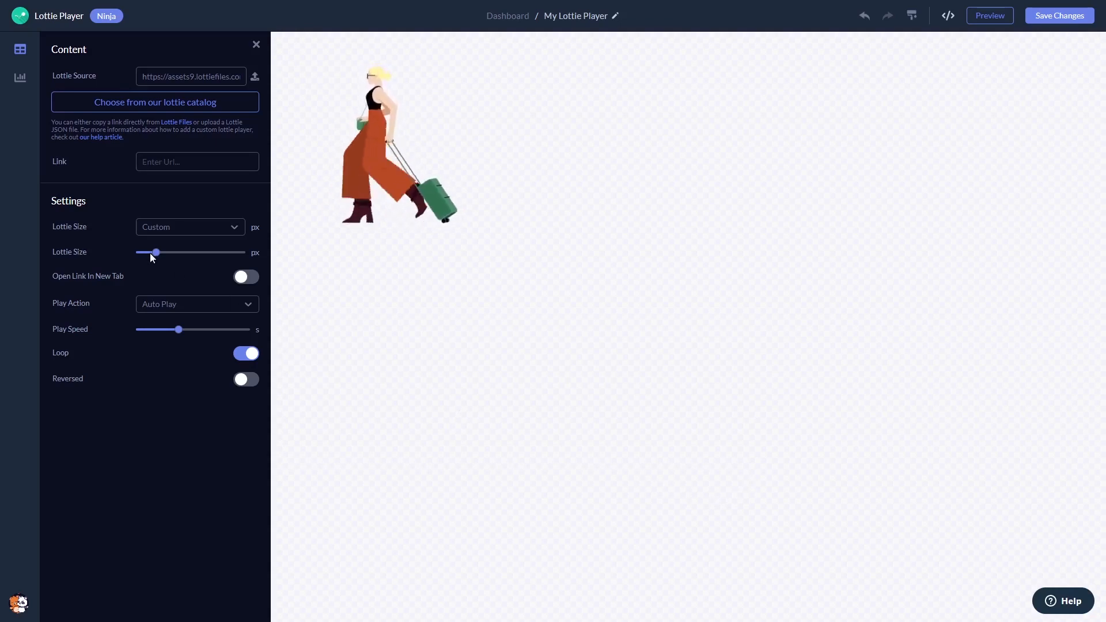
drag(155, 252, 174, 252)
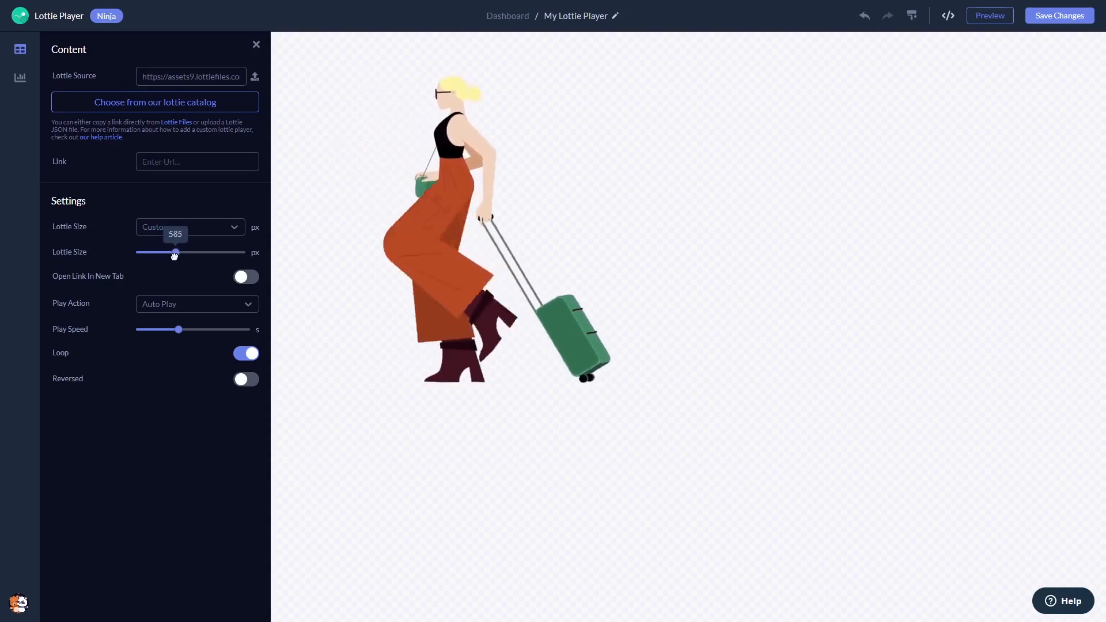
drag(176, 253, 146, 253)
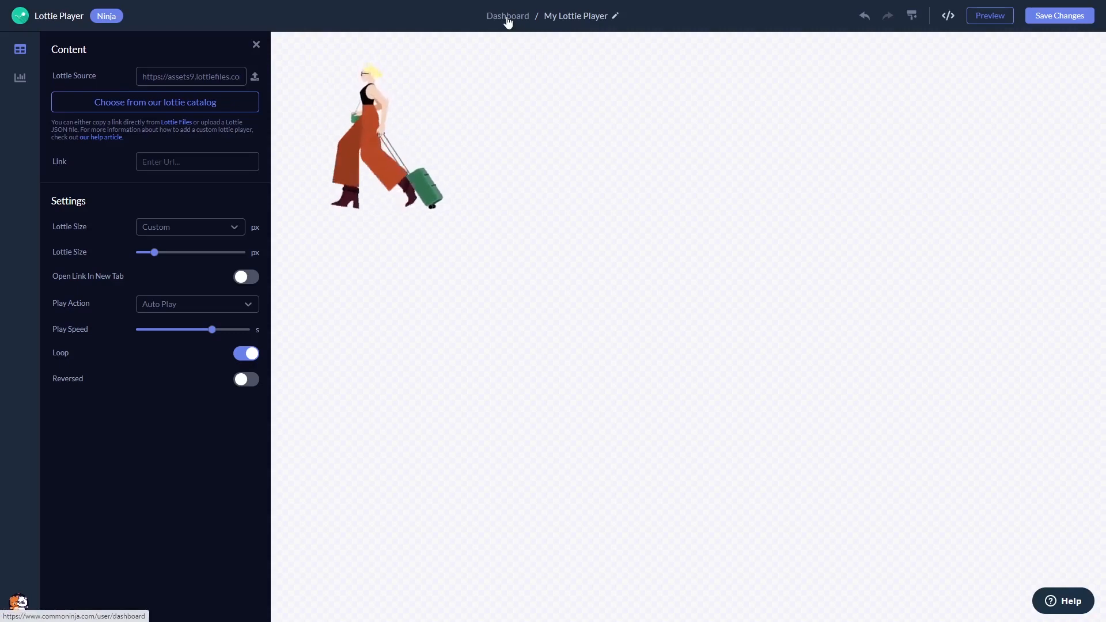
From the Dashboard, copy the widget's installation code and close the dialog.
click(507, 15)
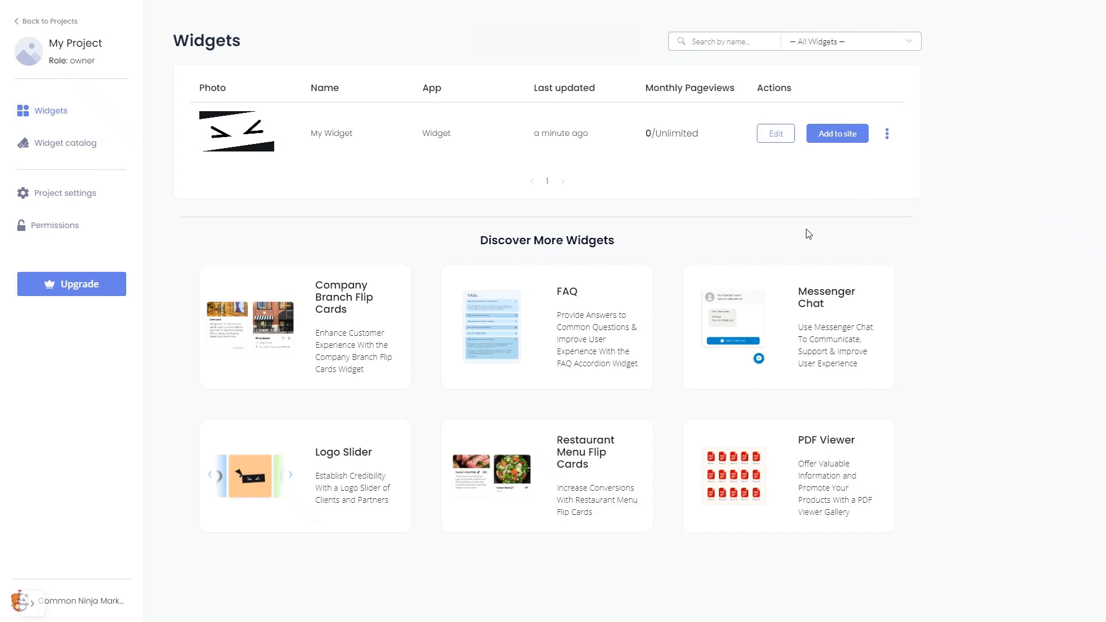
mouse_move(833, 182)
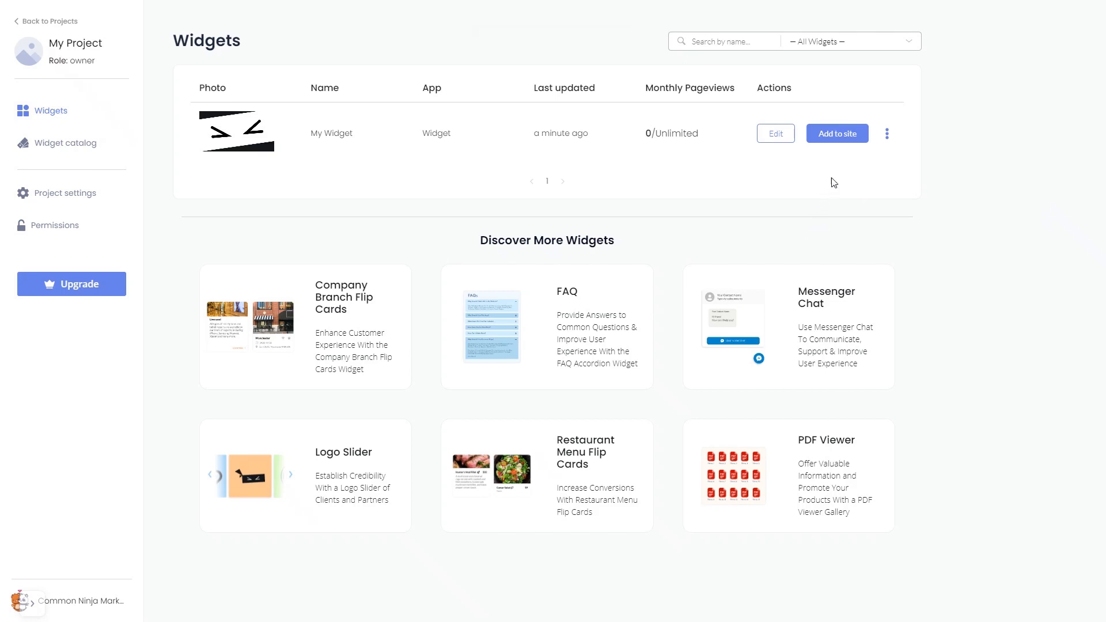
mouse_move(837, 133)
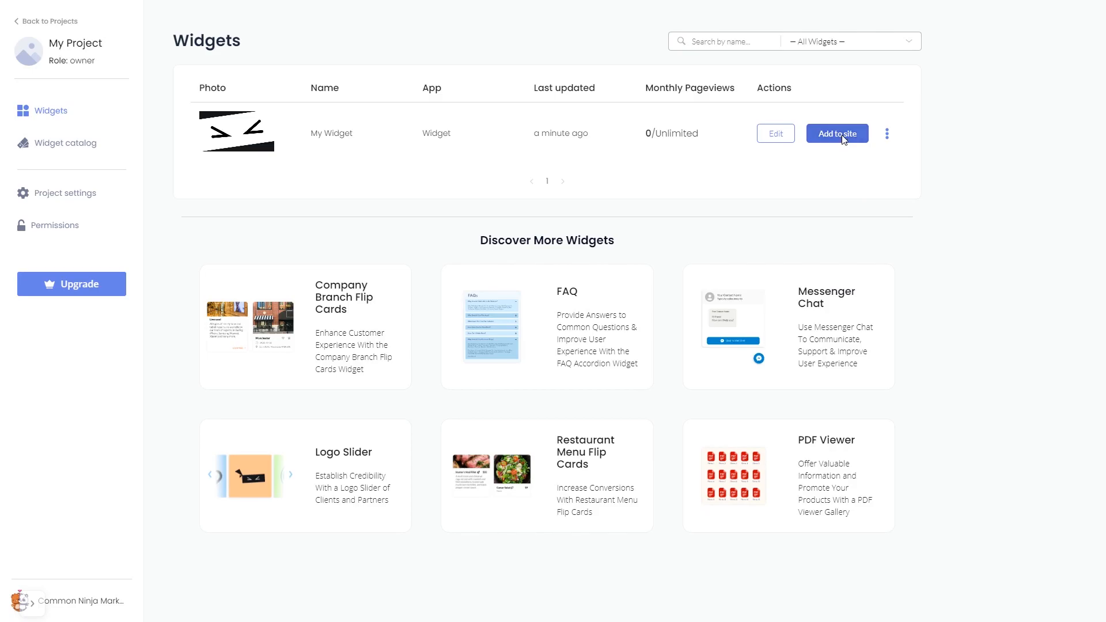
click(837, 133)
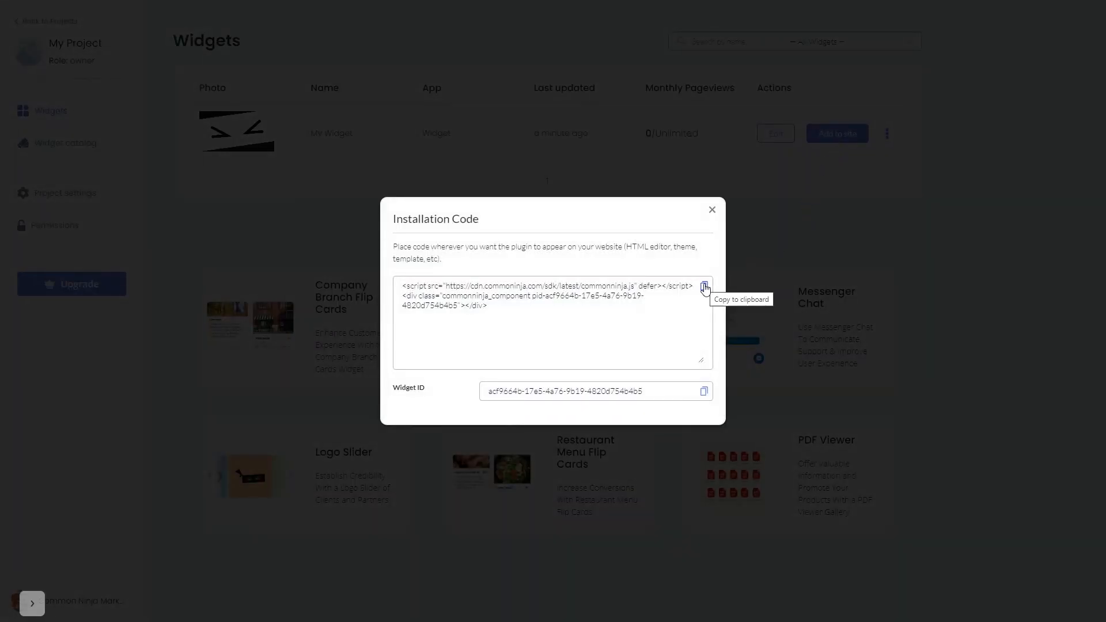
click(703, 288)
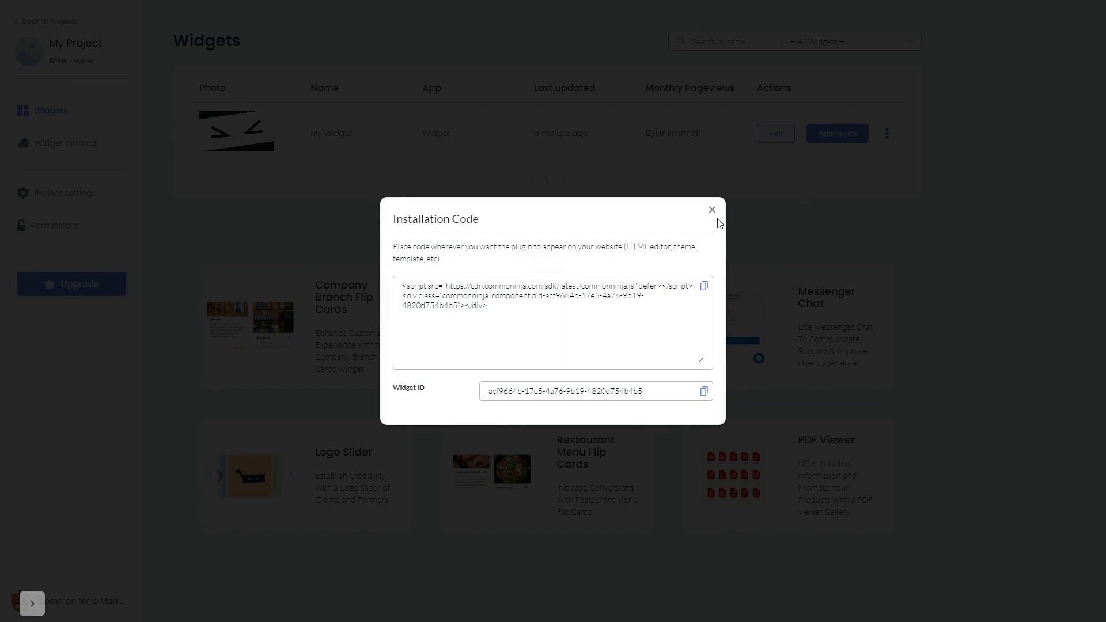
click(712, 211)
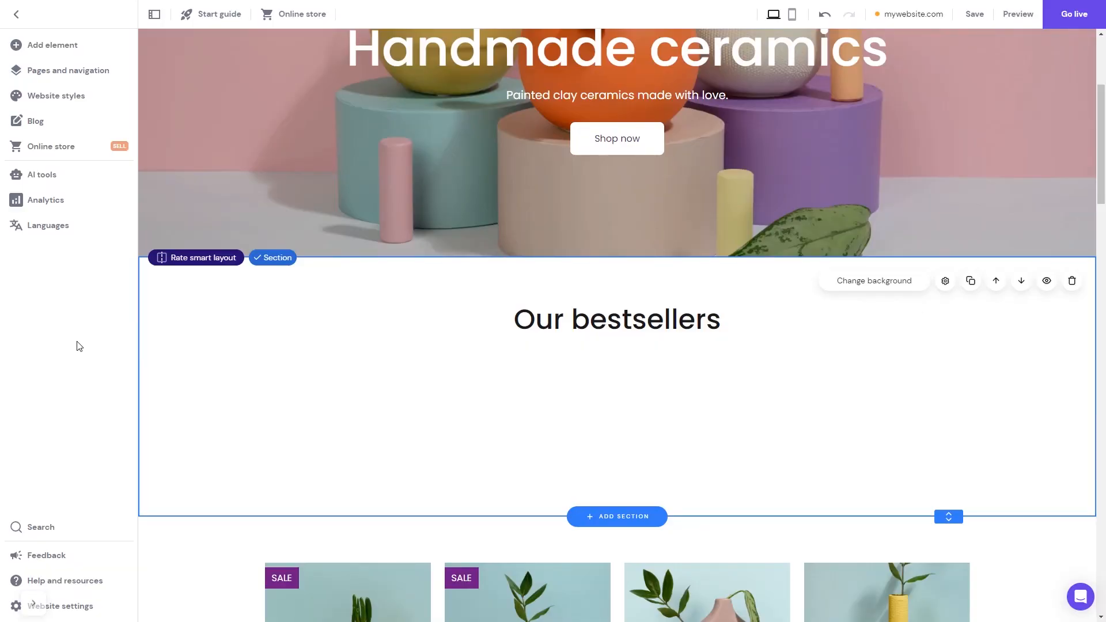
mouse_move(64, 111)
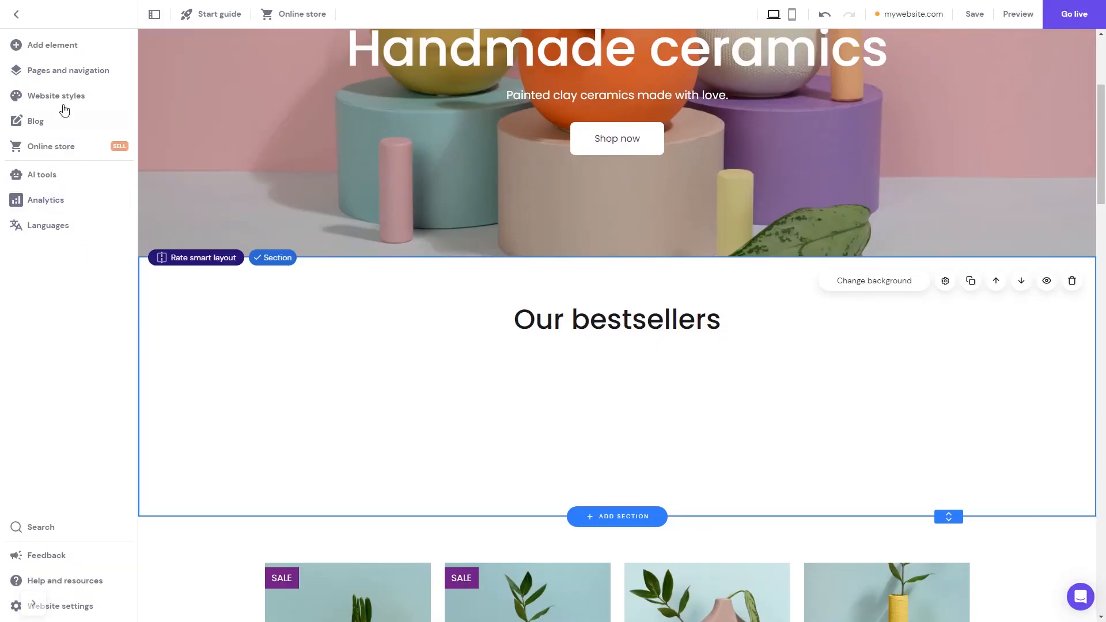
mouse_move(51, 44)
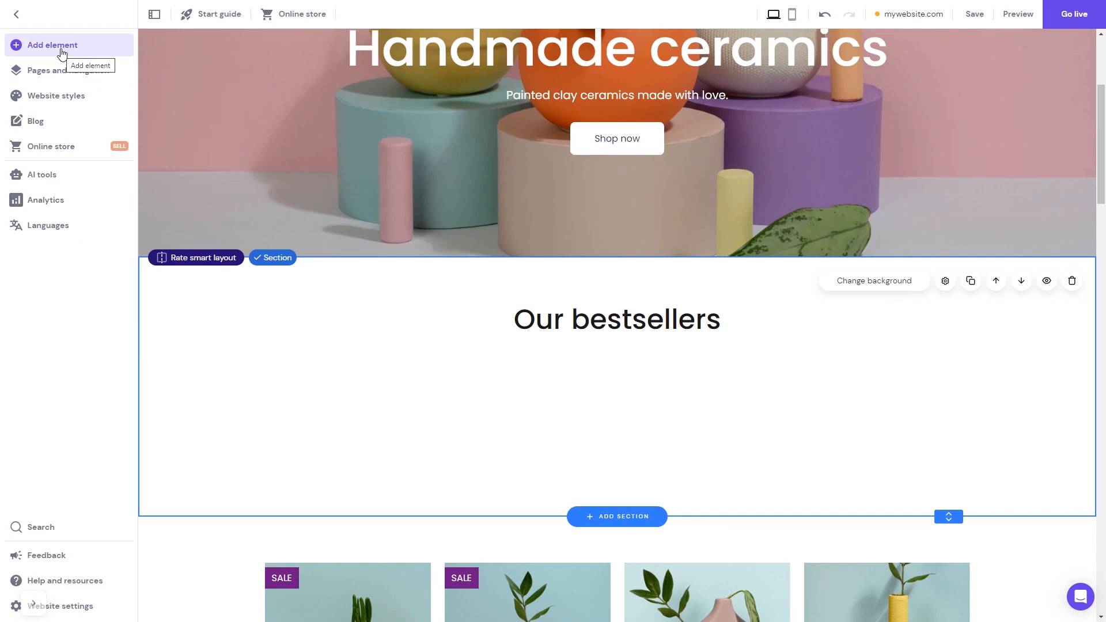
Place an Embed code element in the Our bestsellers section below the heading.
click(50, 44)
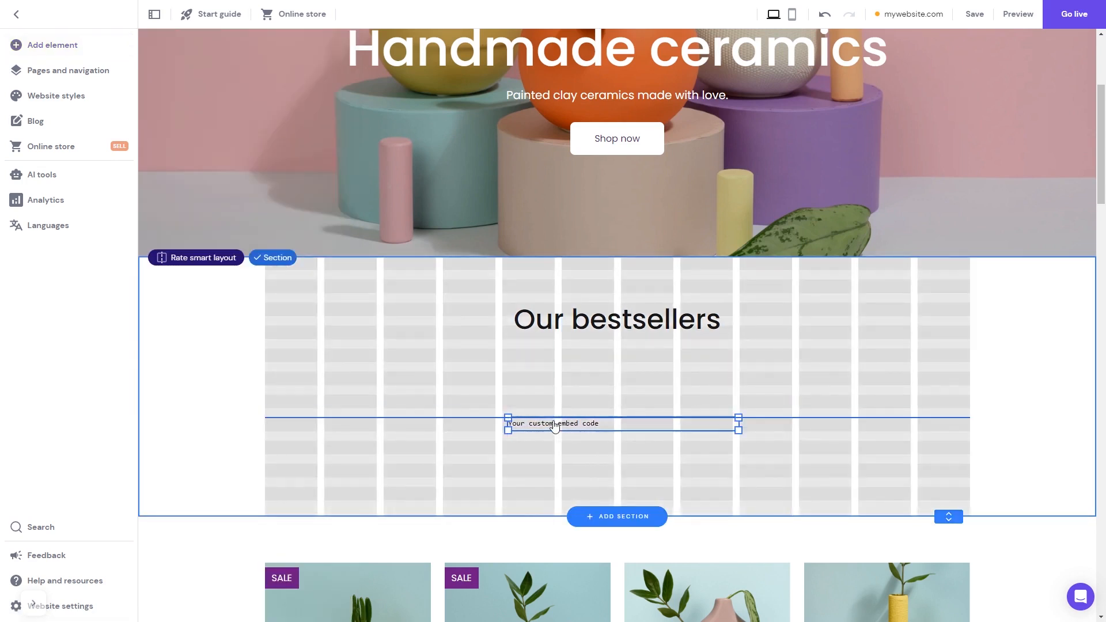
click(552, 423)
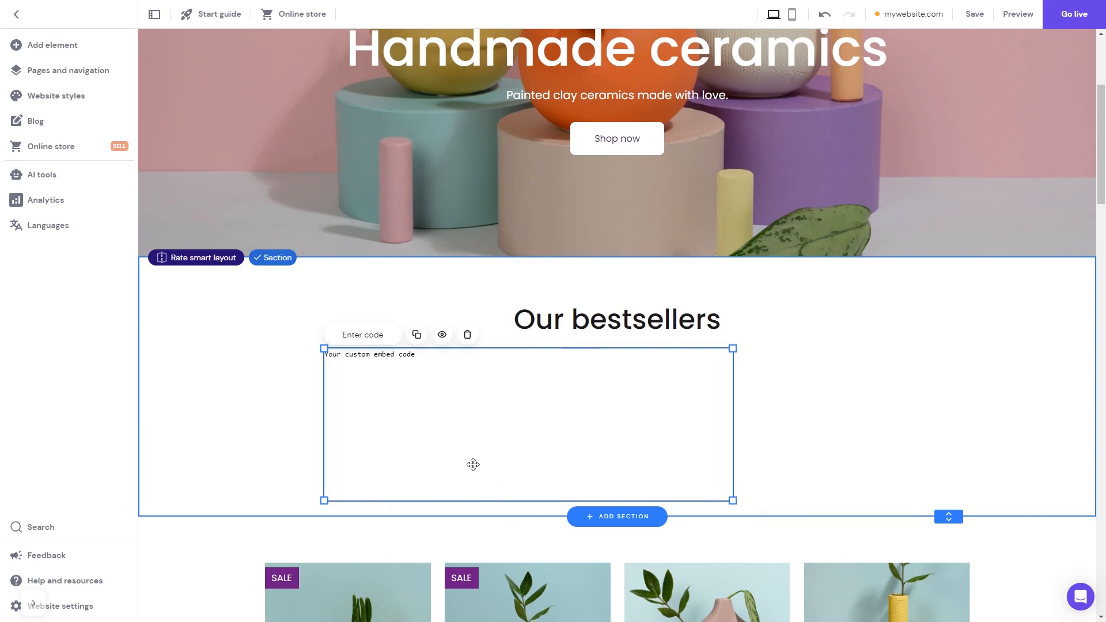
Paste the Common Ninja script tag into the embed block and apply it.
click(362, 335)
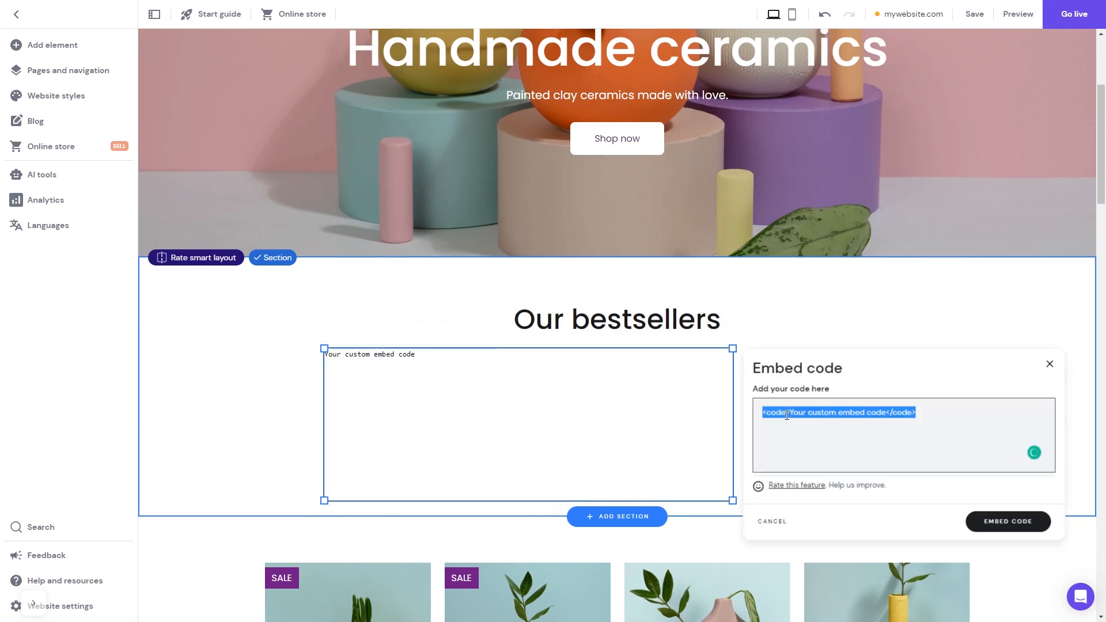
text(<script src="https://cdn.commonninja.com/sdk/latest/commonninja.js" defer></script> <div class="commonninja_component pid-8daf3611-60ff-482a-9b50-e9581cf2afd3"></div>)
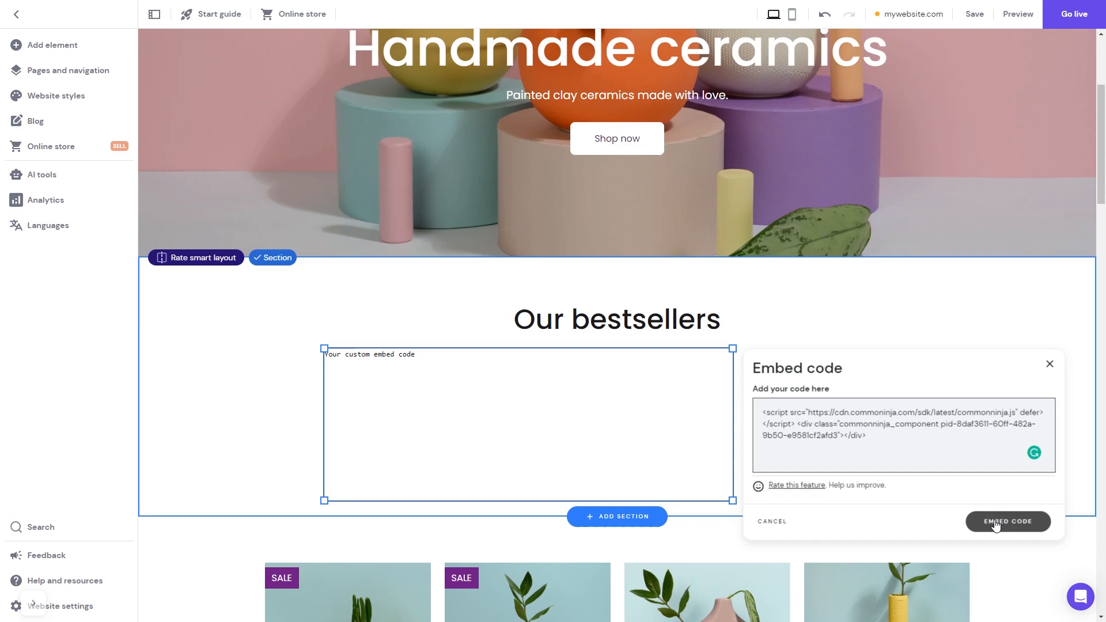
click(1007, 521)
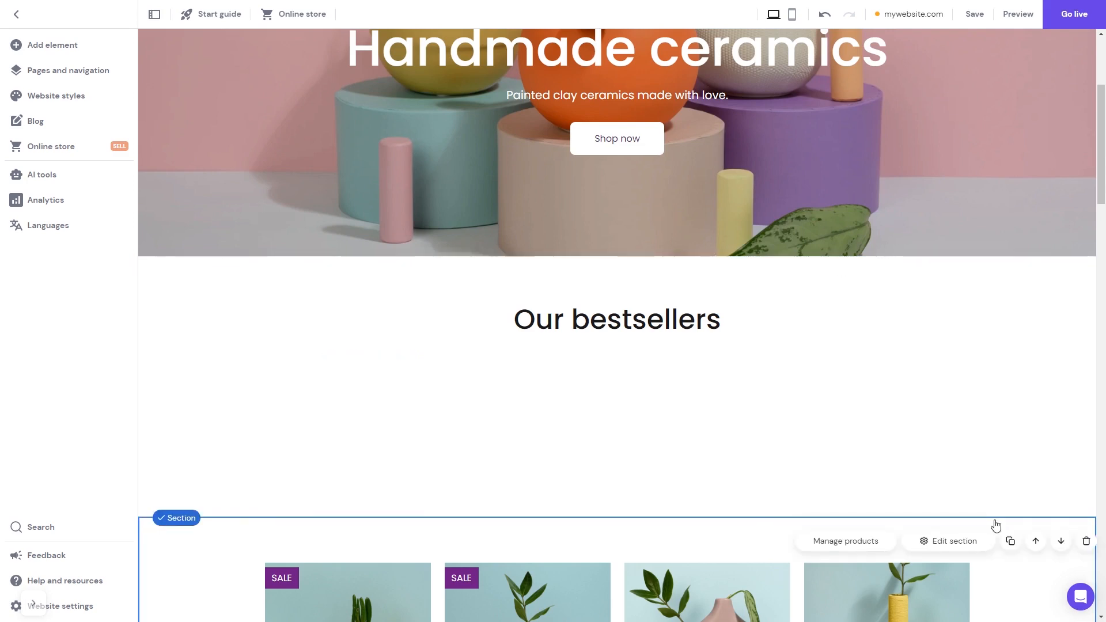